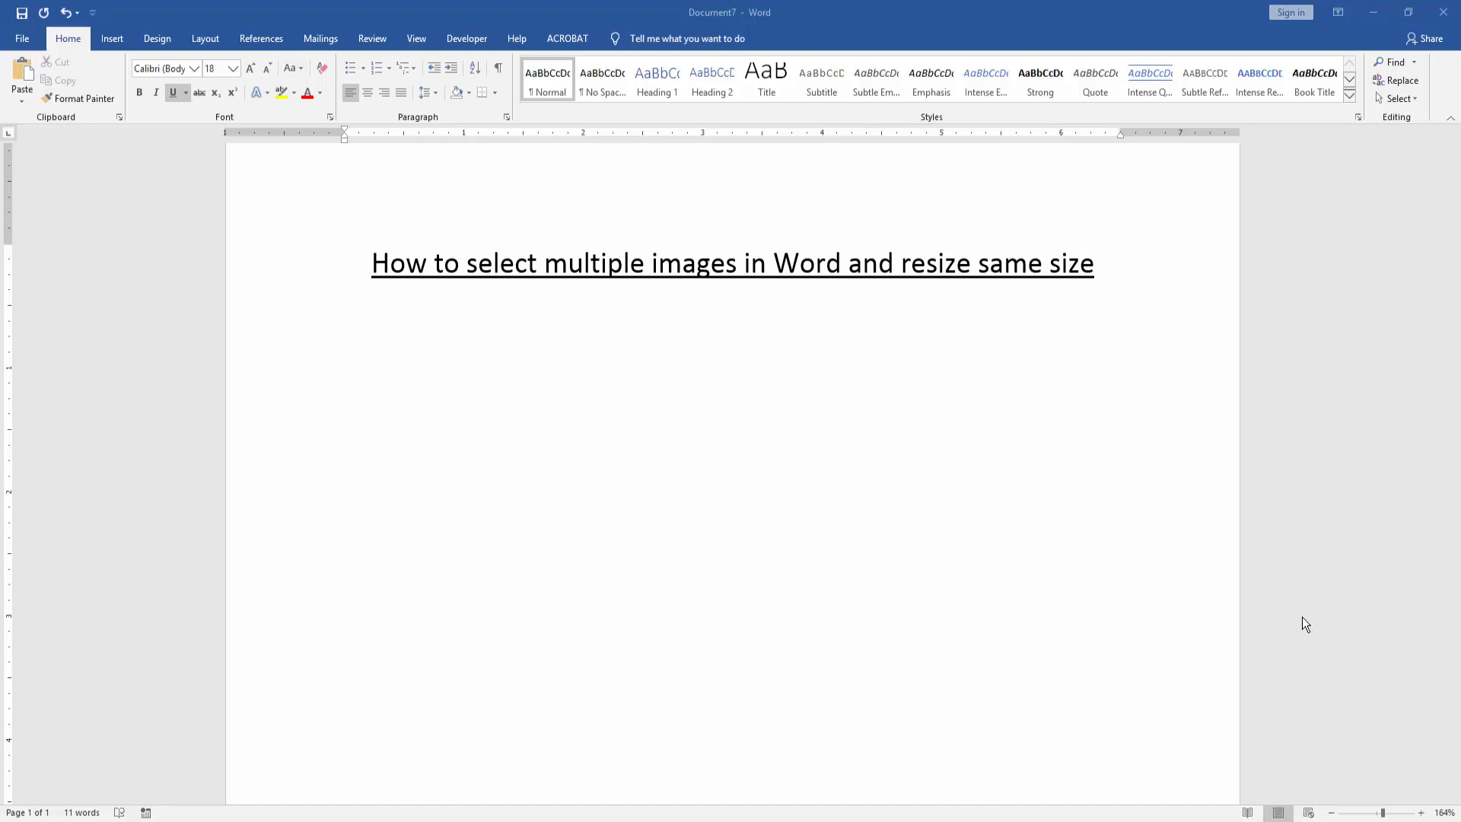
pyautogui.moveTo(1299, 619)
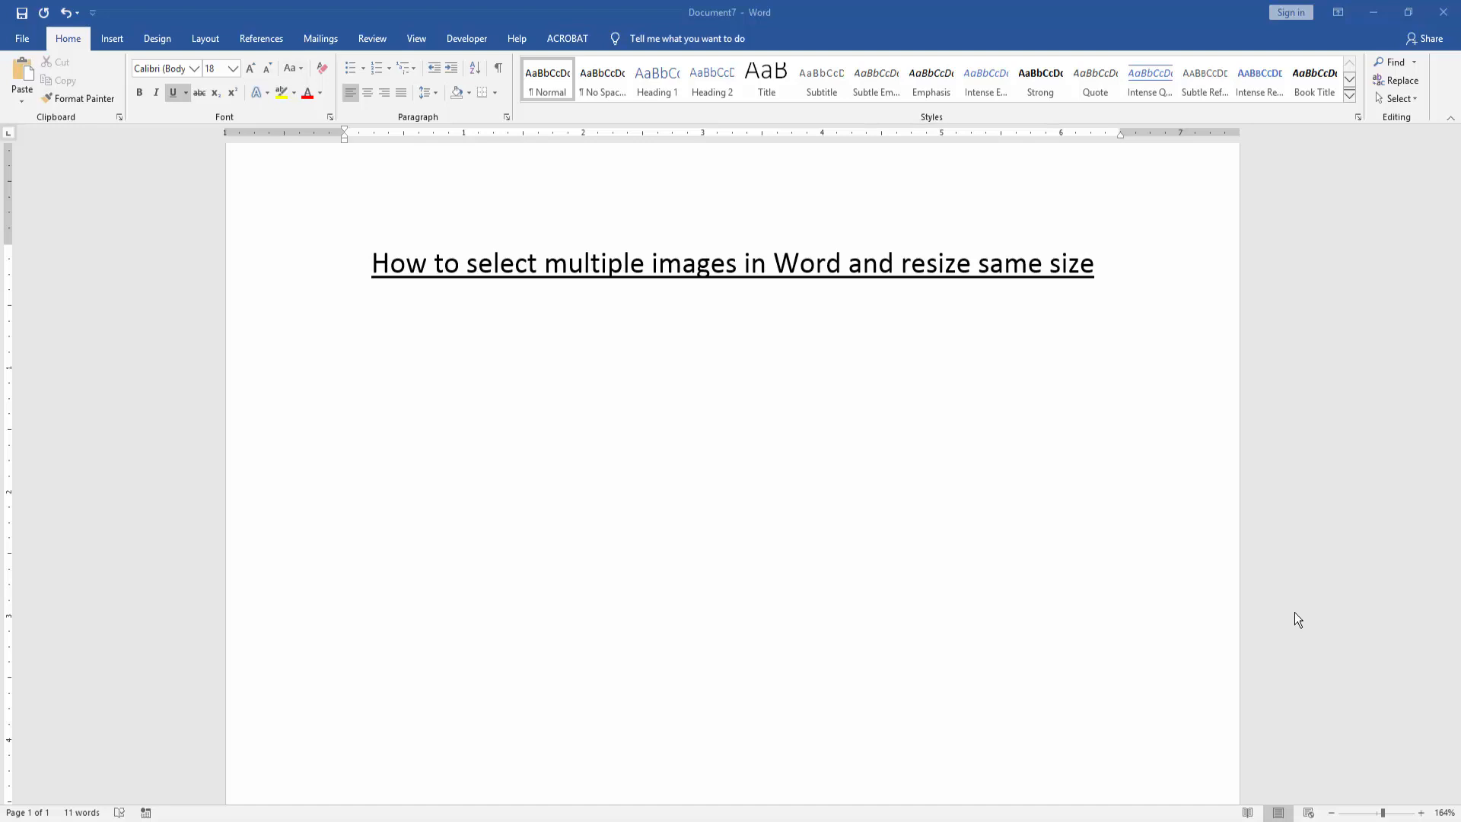
pyautogui.moveTo(742, 394)
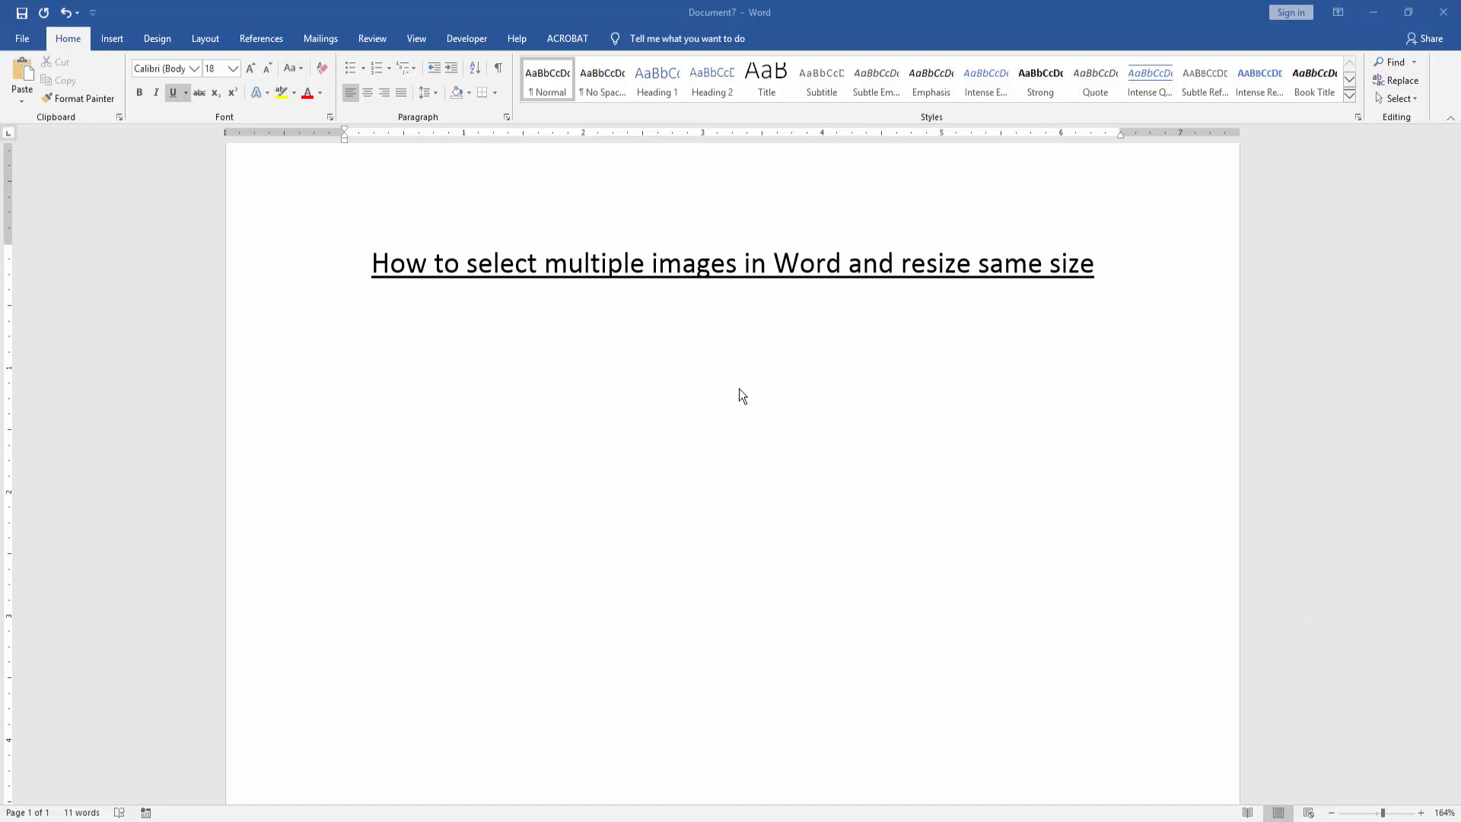
pyautogui.moveTo(710, 380)
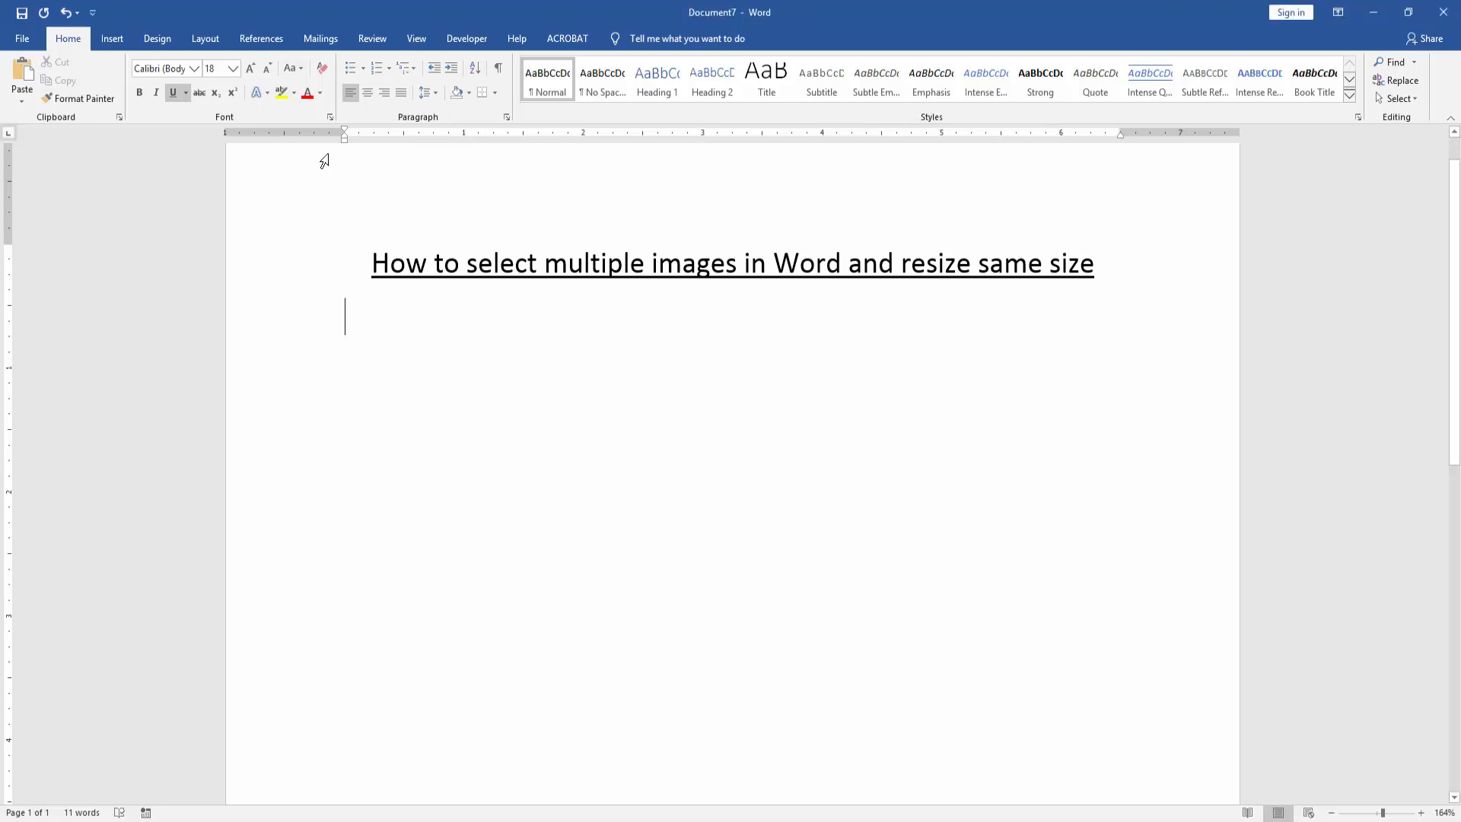
# - Insert the poppies-174276_1280 photo beneath the title
pyautogui.click(111, 38)
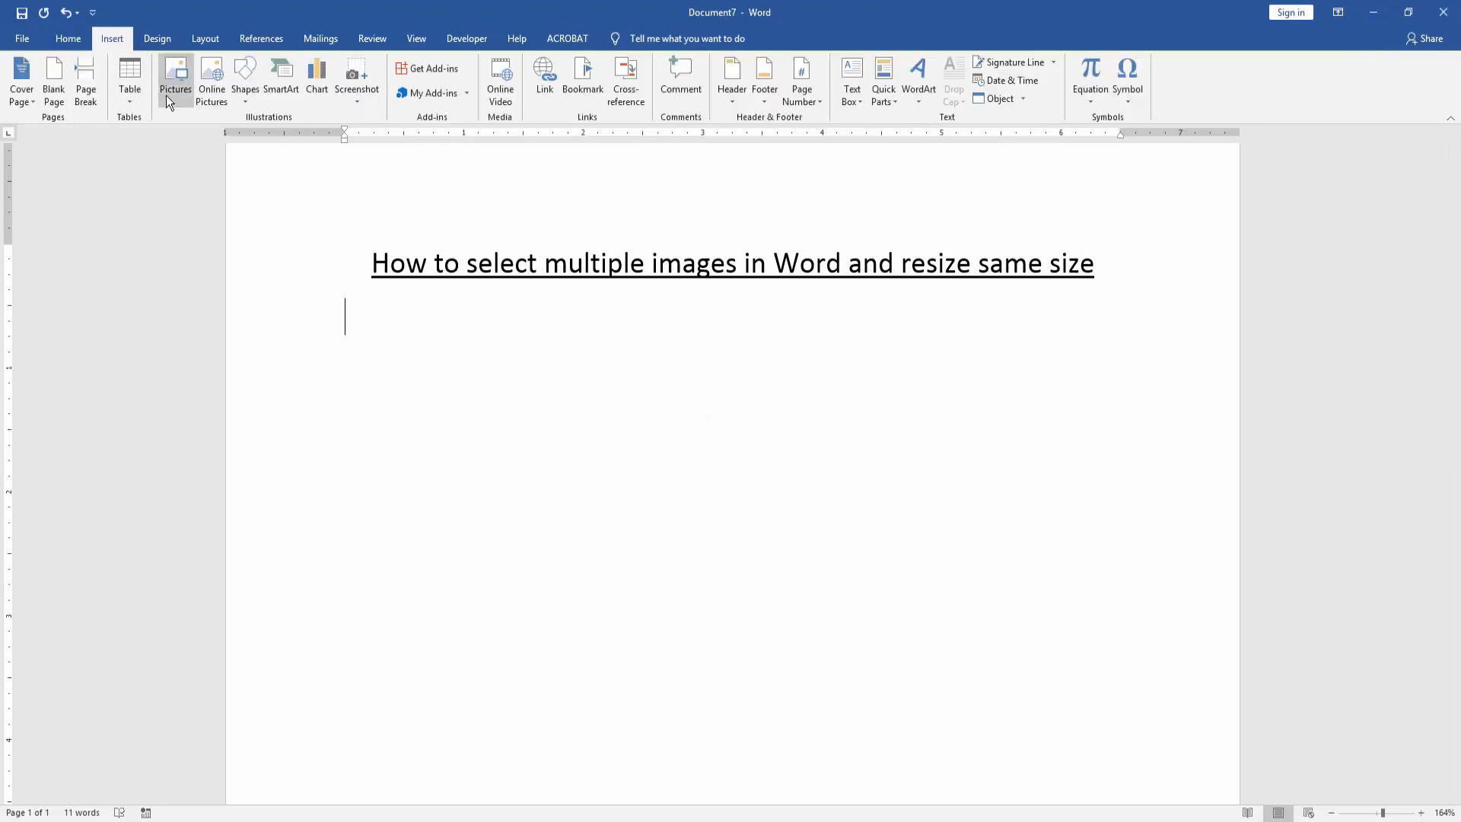
pyautogui.click(175, 79)
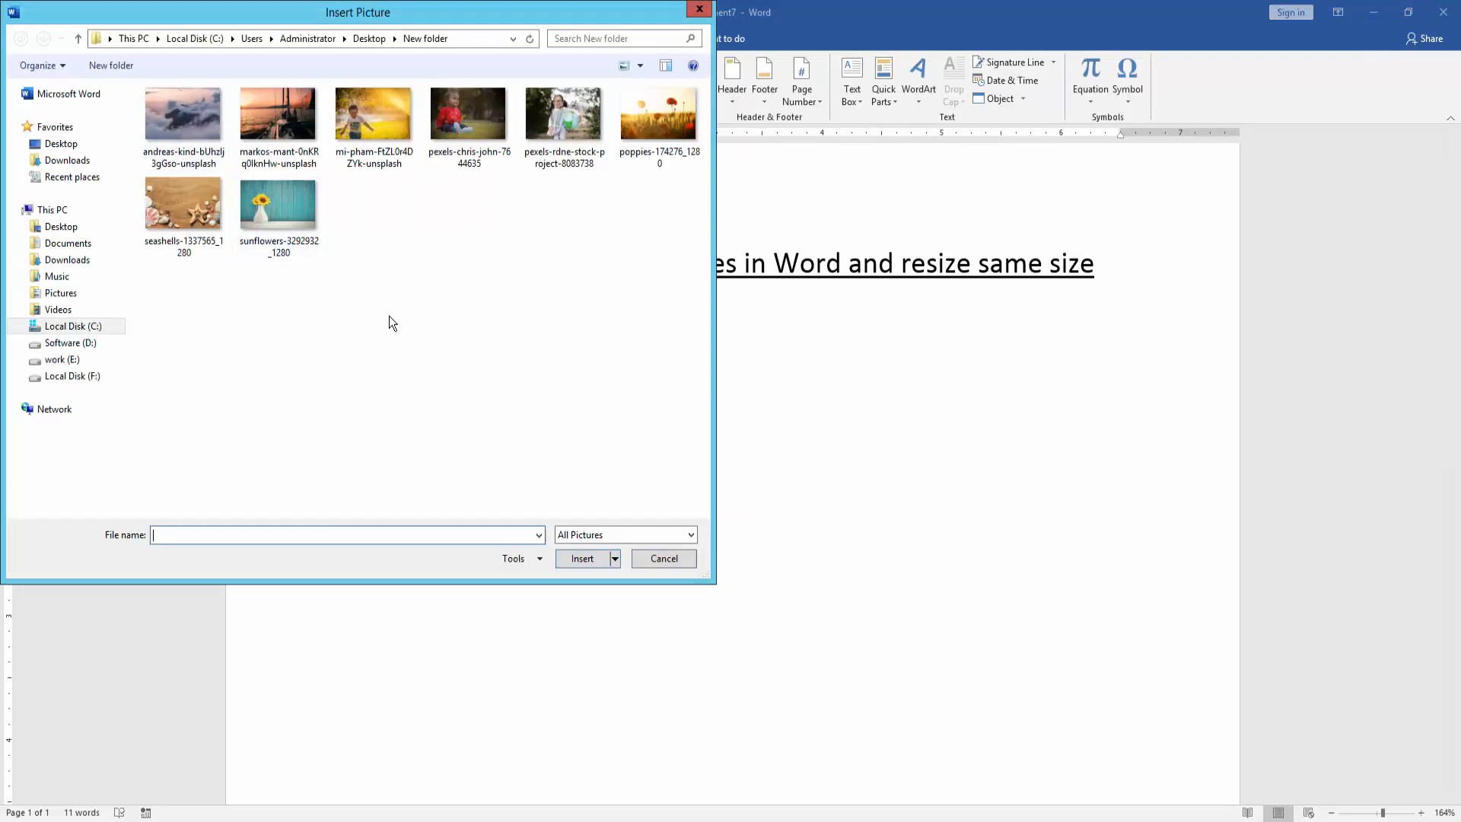
pyautogui.click(659, 113)
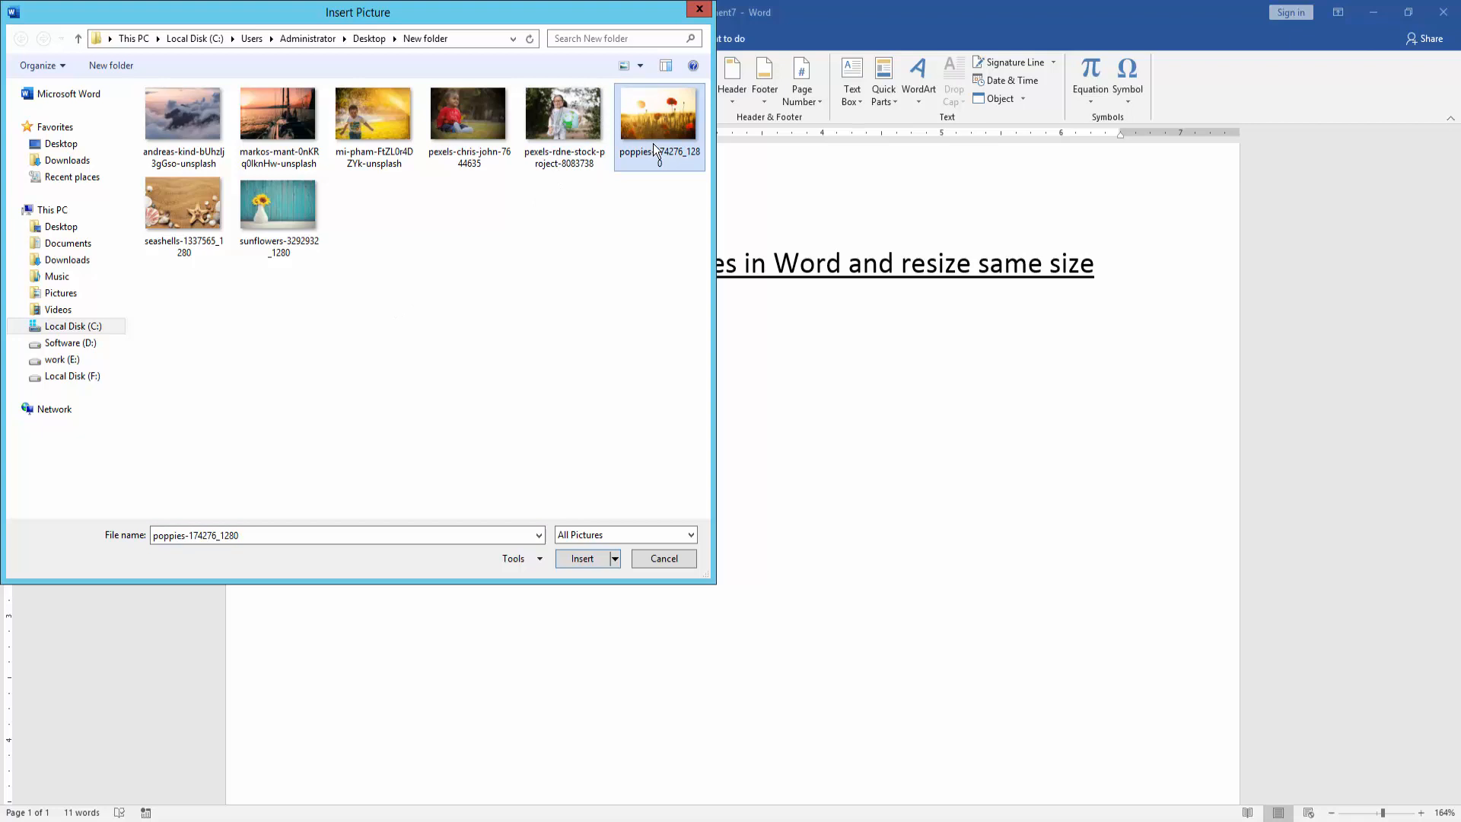
pyautogui.click(581, 557)
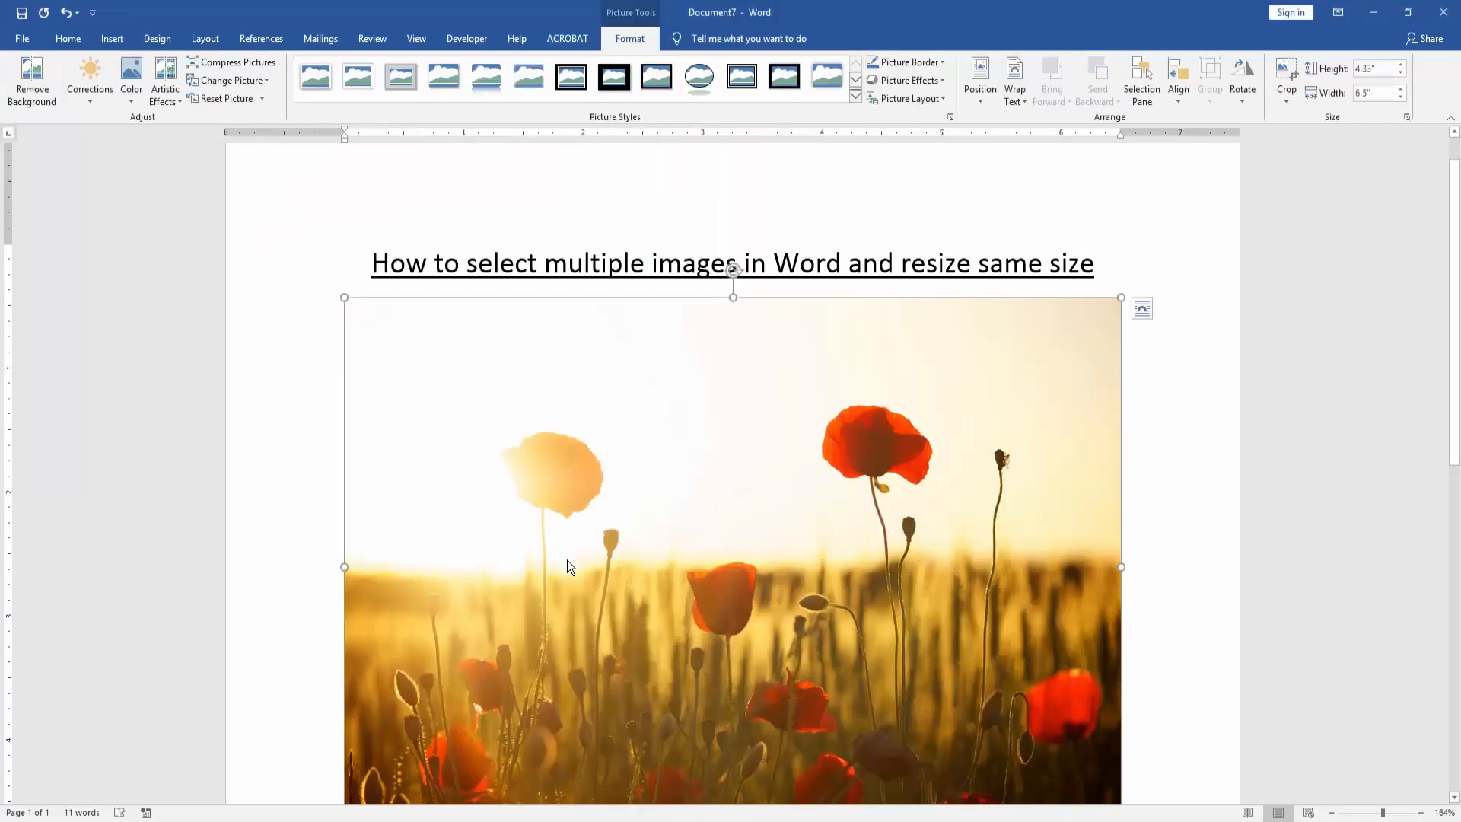
pyautogui.moveTo(566, 564)
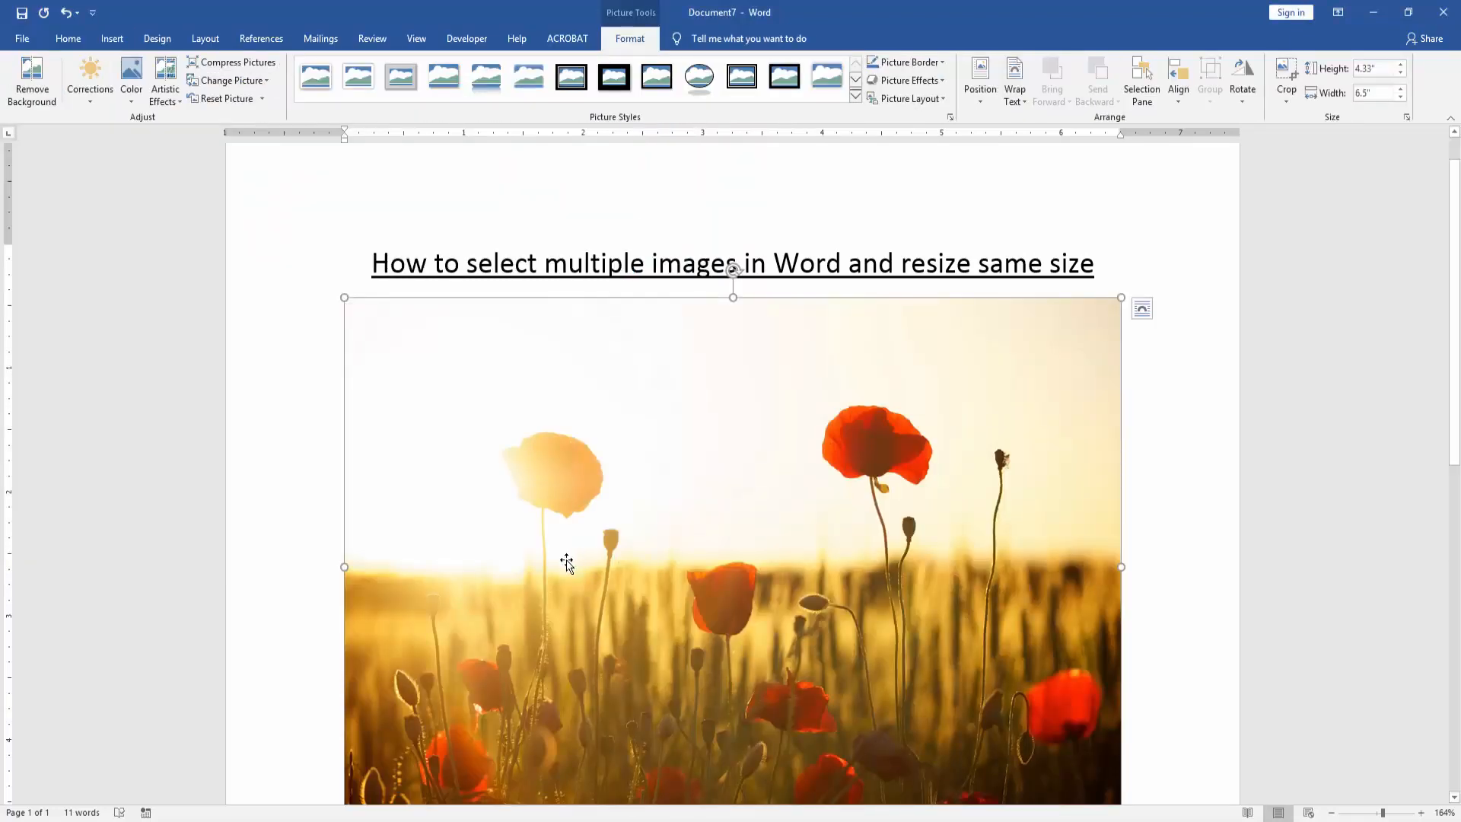
pyautogui.moveTo(999, 382)
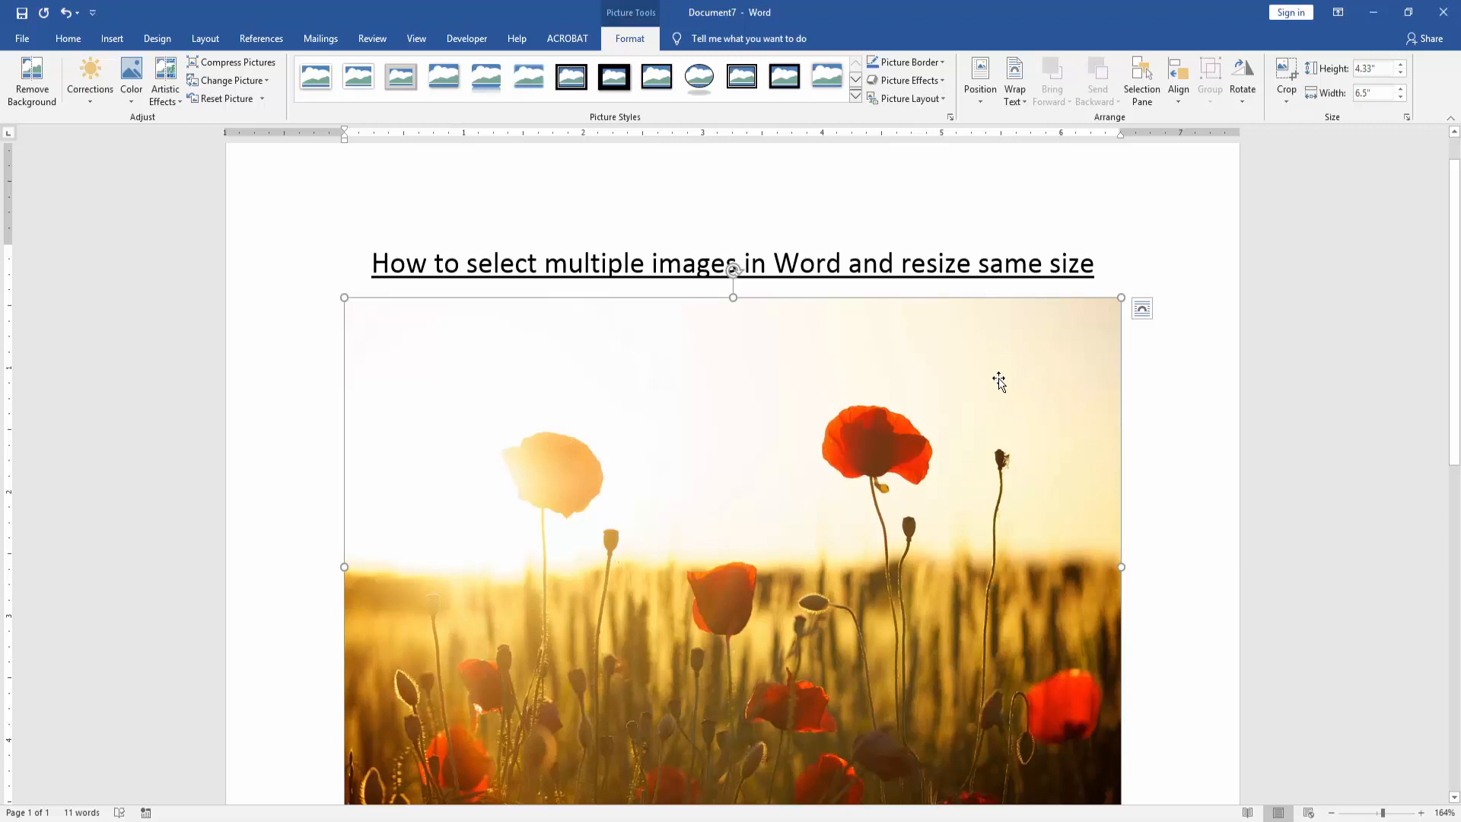
pyautogui.moveTo(629, 51)
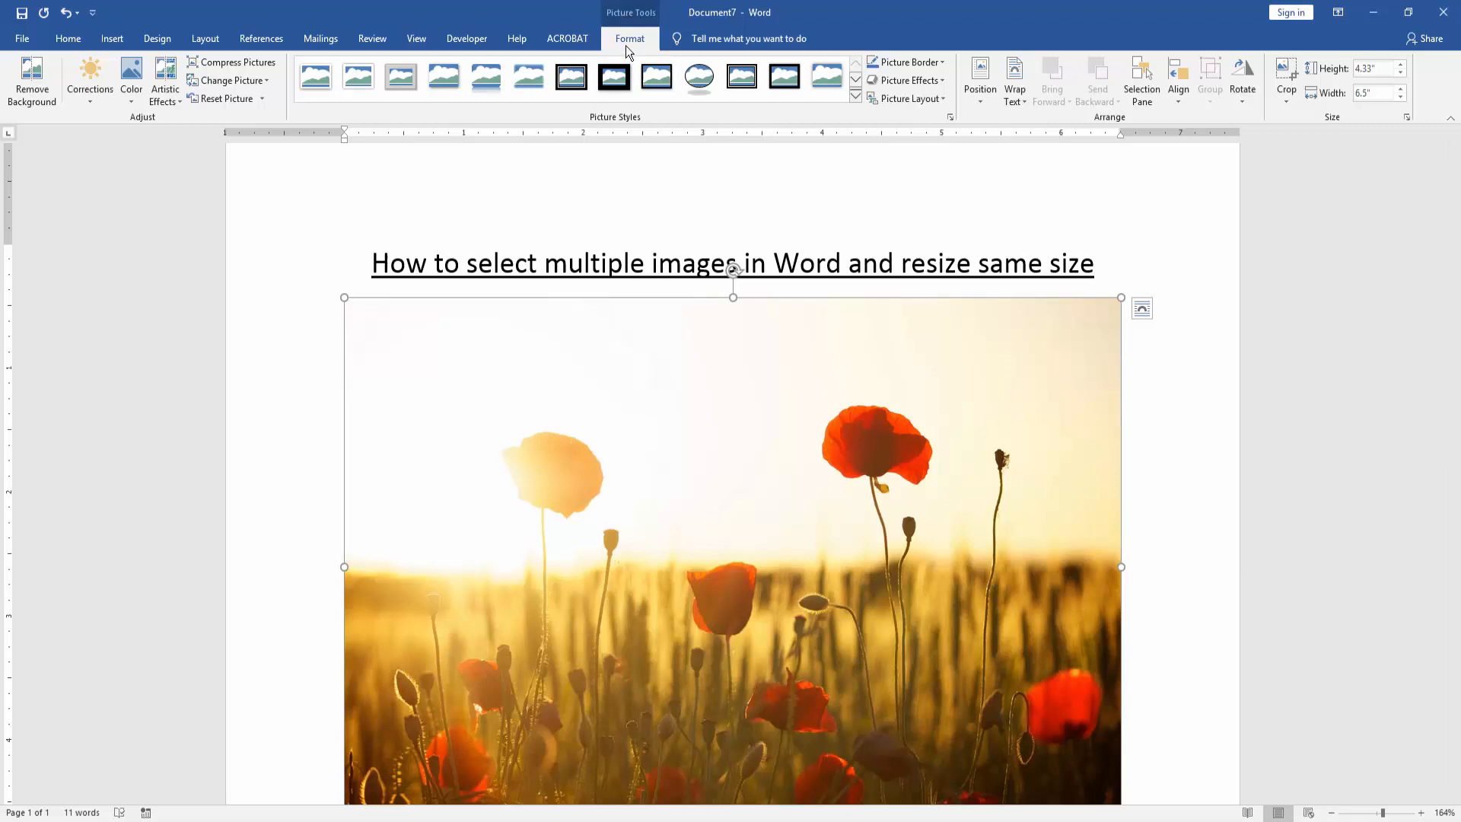
# - Set the poppy photo's text wrapping to a floating option
pyautogui.click(1014, 79)
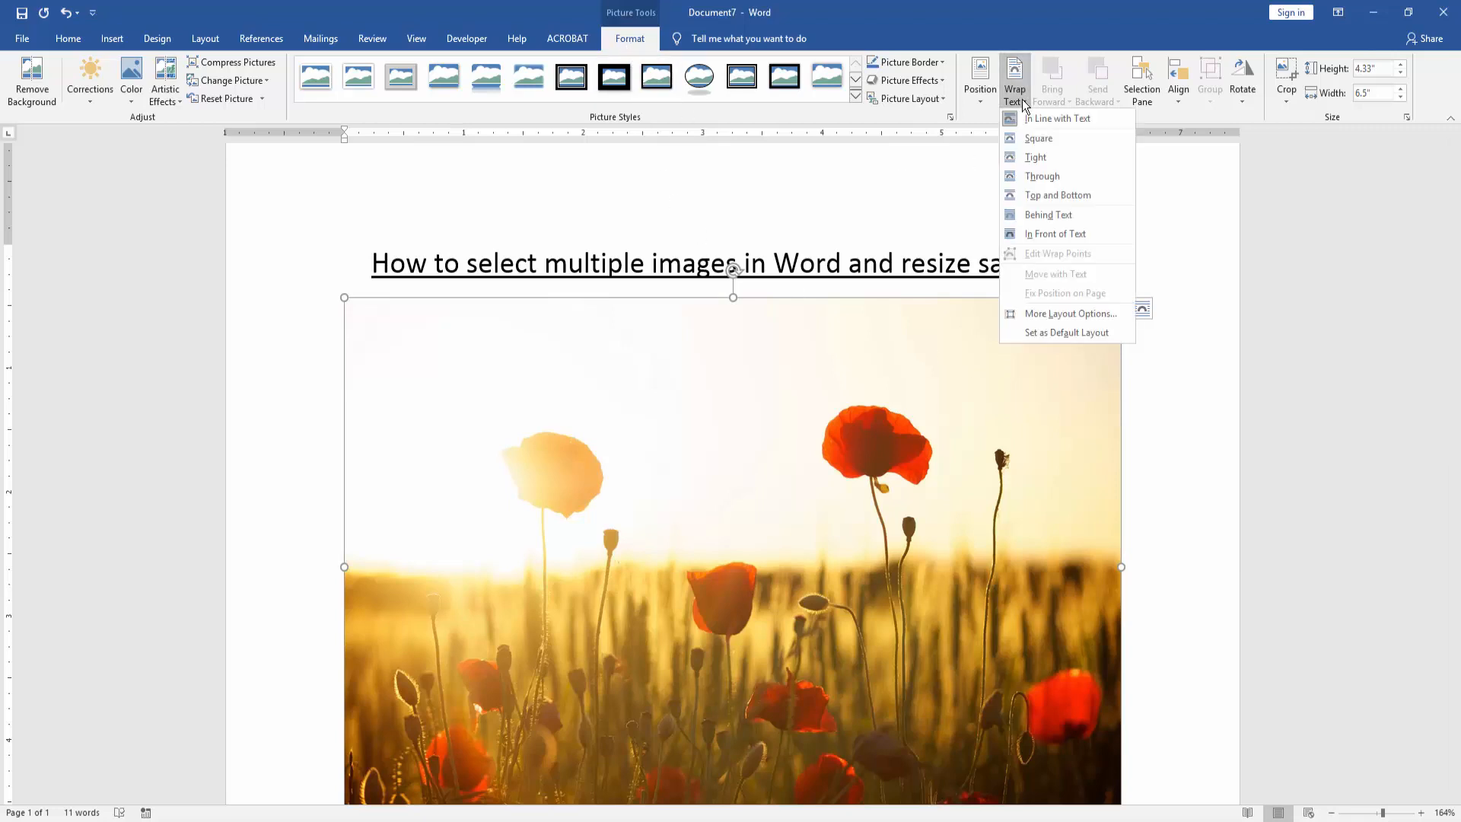
pyautogui.click(1058, 118)
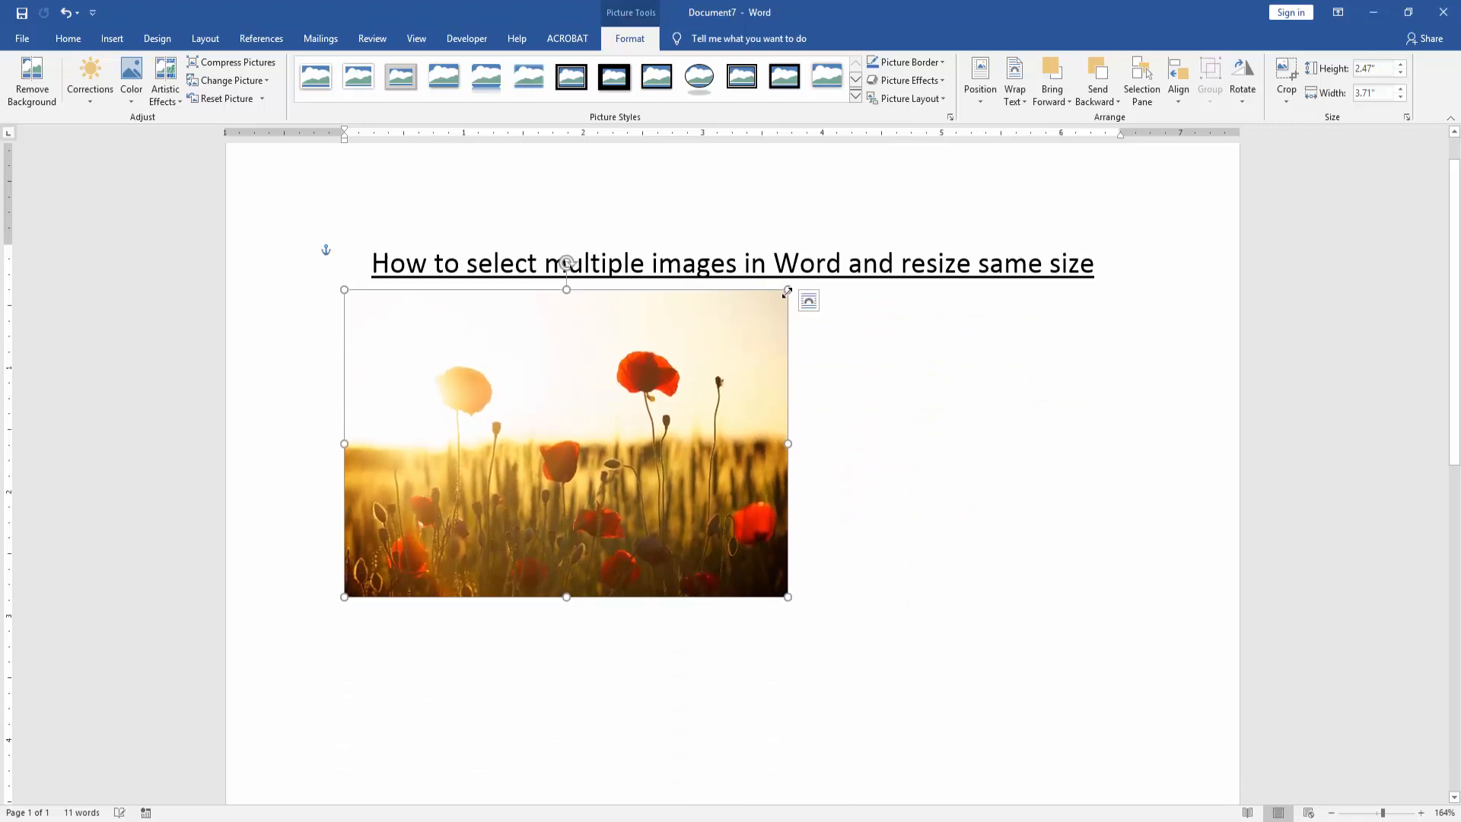
# - Copy the poppy photo and paste three copies, arranging them in a 2x2 grid
pyautogui.rightClick(527, 425)
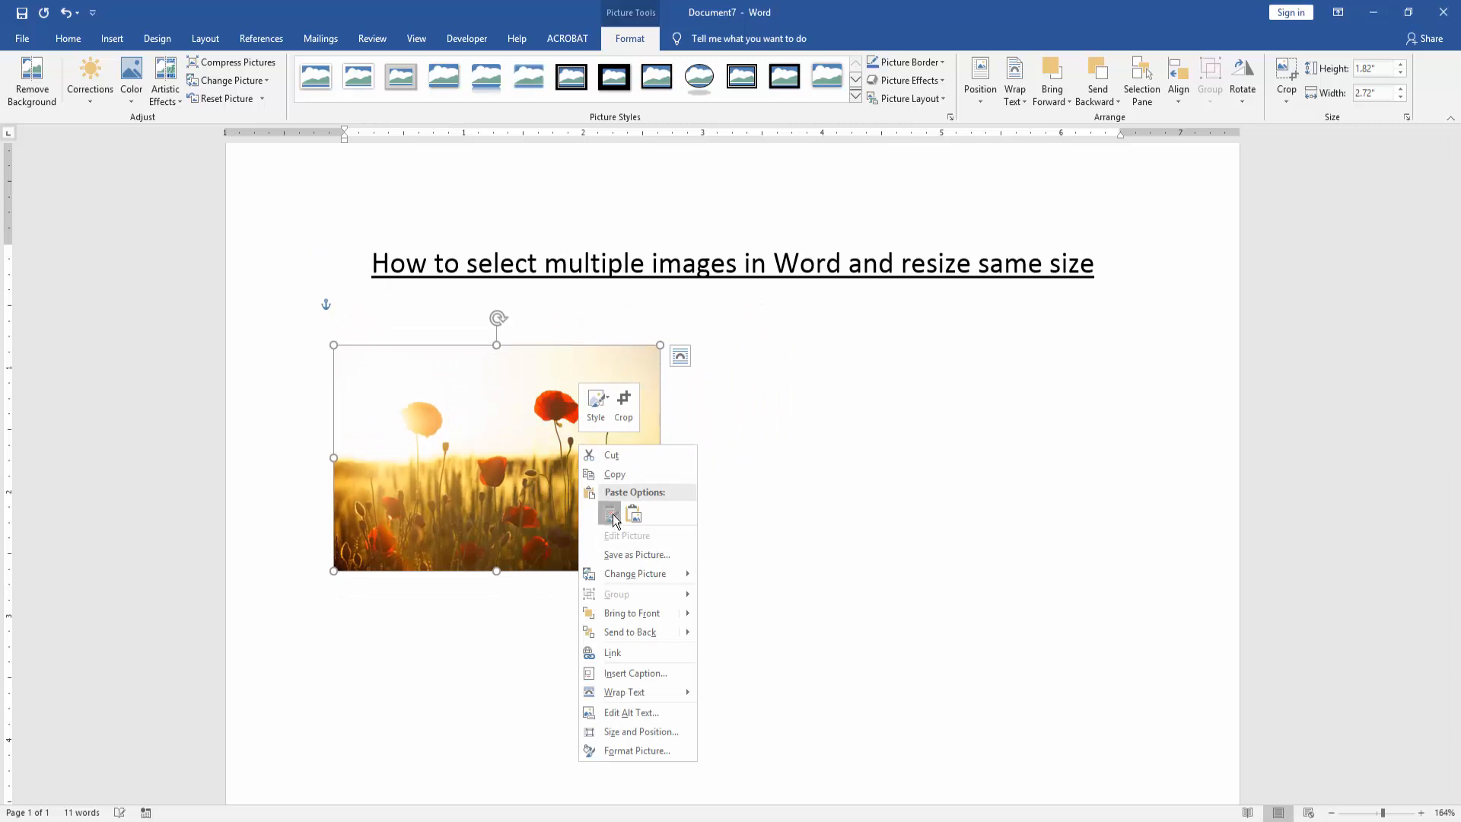
pyautogui.click(609, 512)
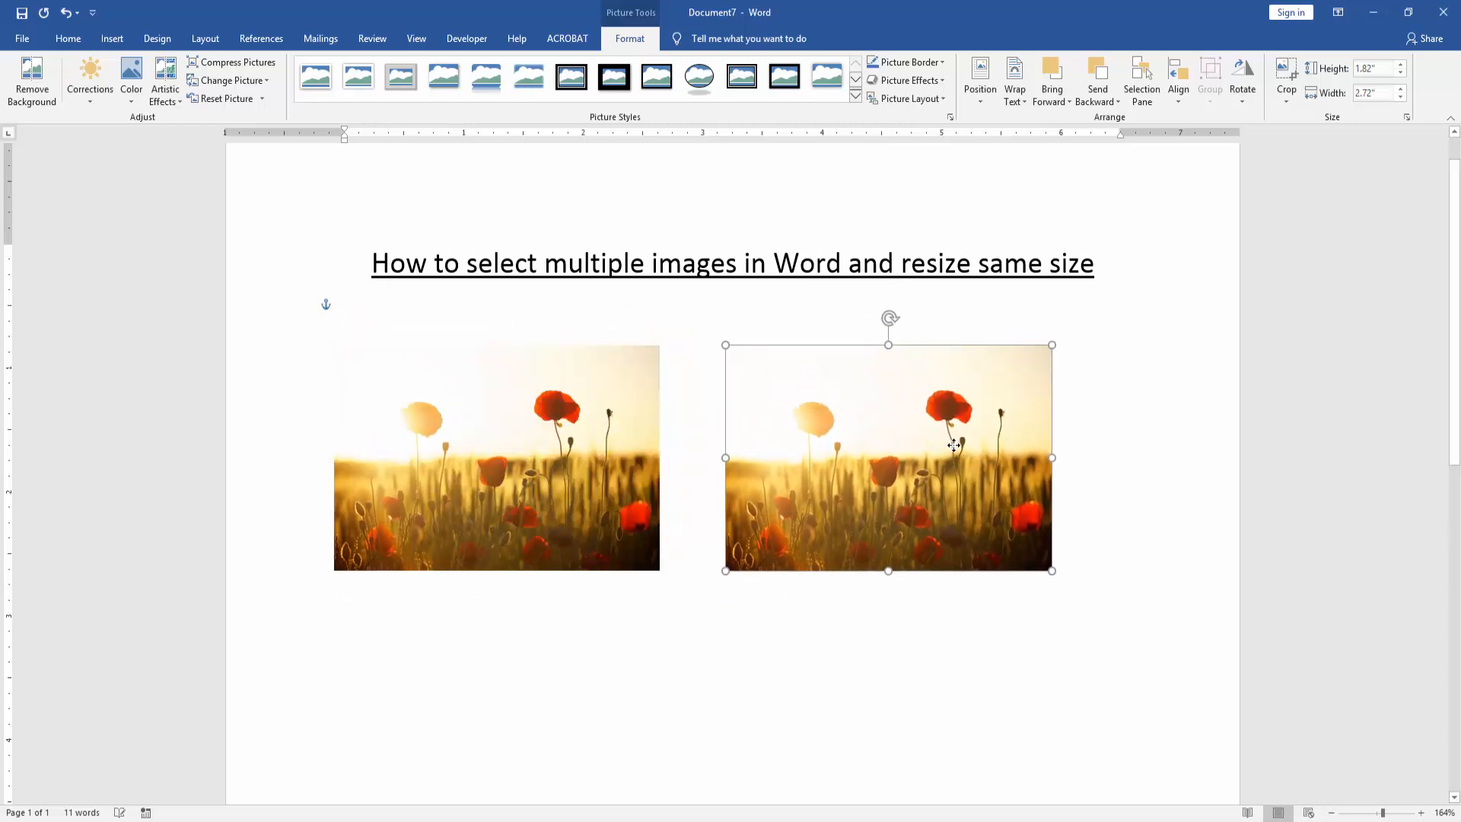
pyautogui.rightClick(952, 445)
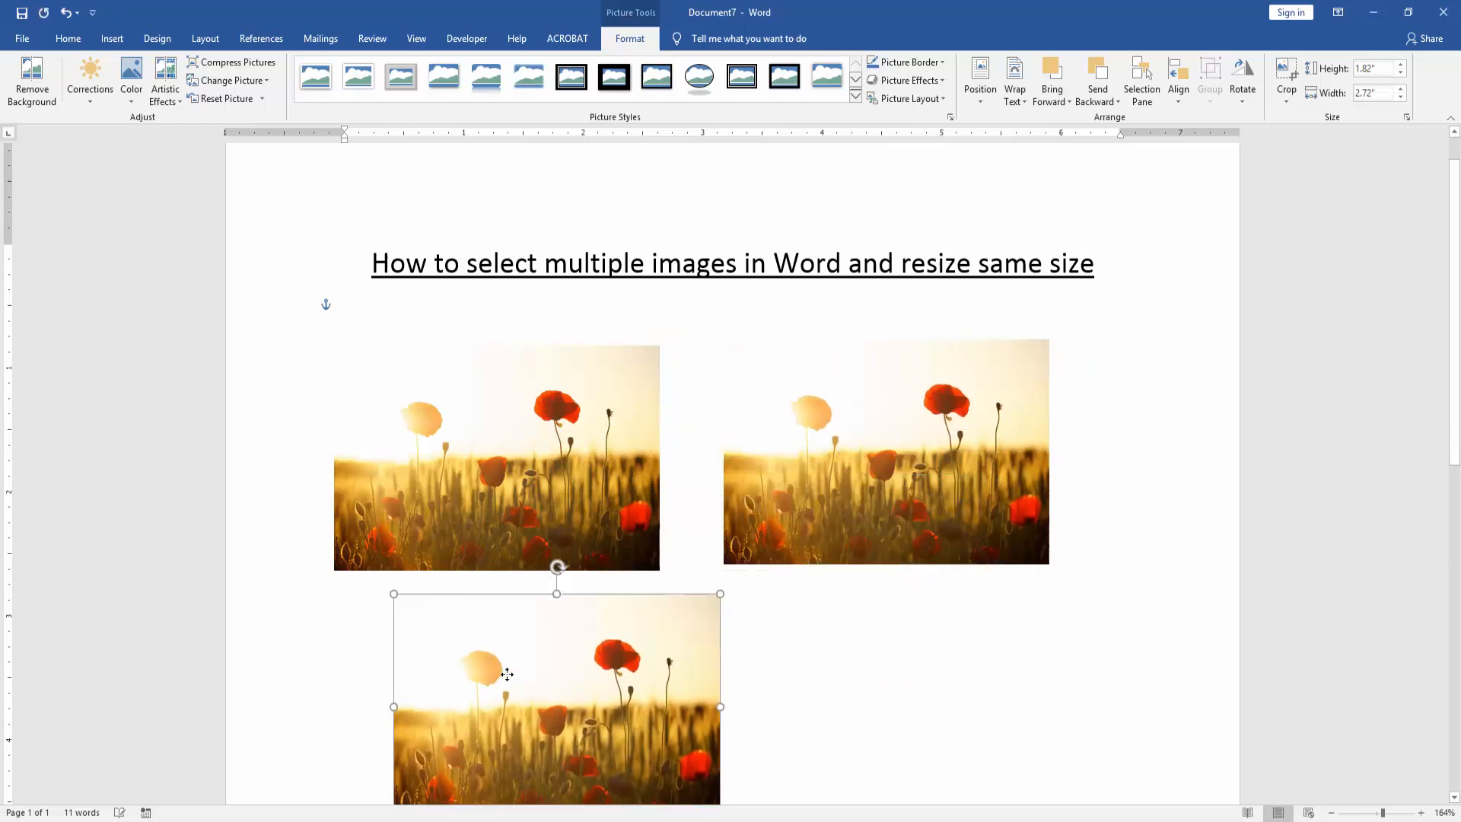
pyautogui.rightClick(508, 673)
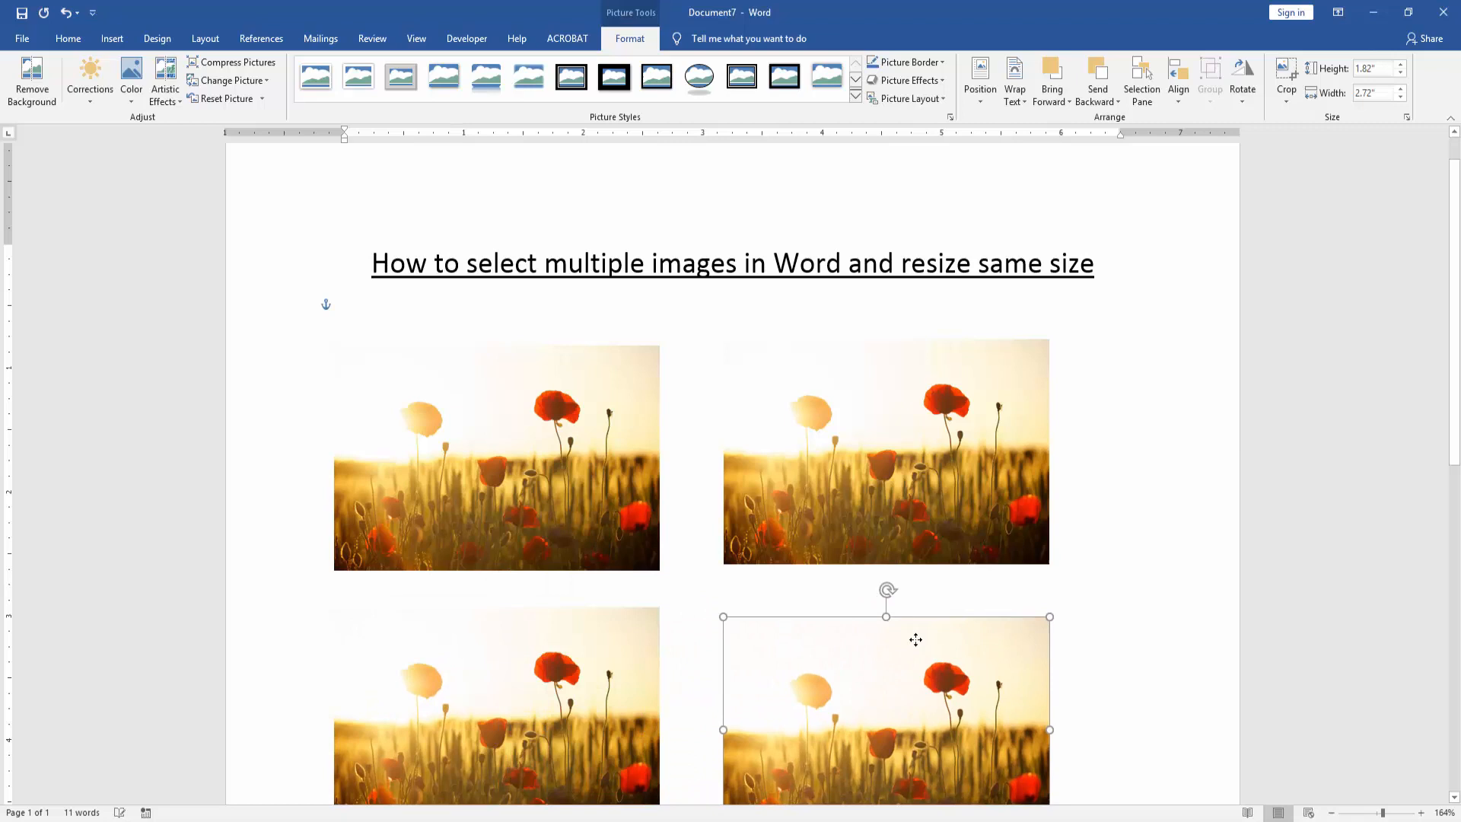
pyautogui.scroll(-3)
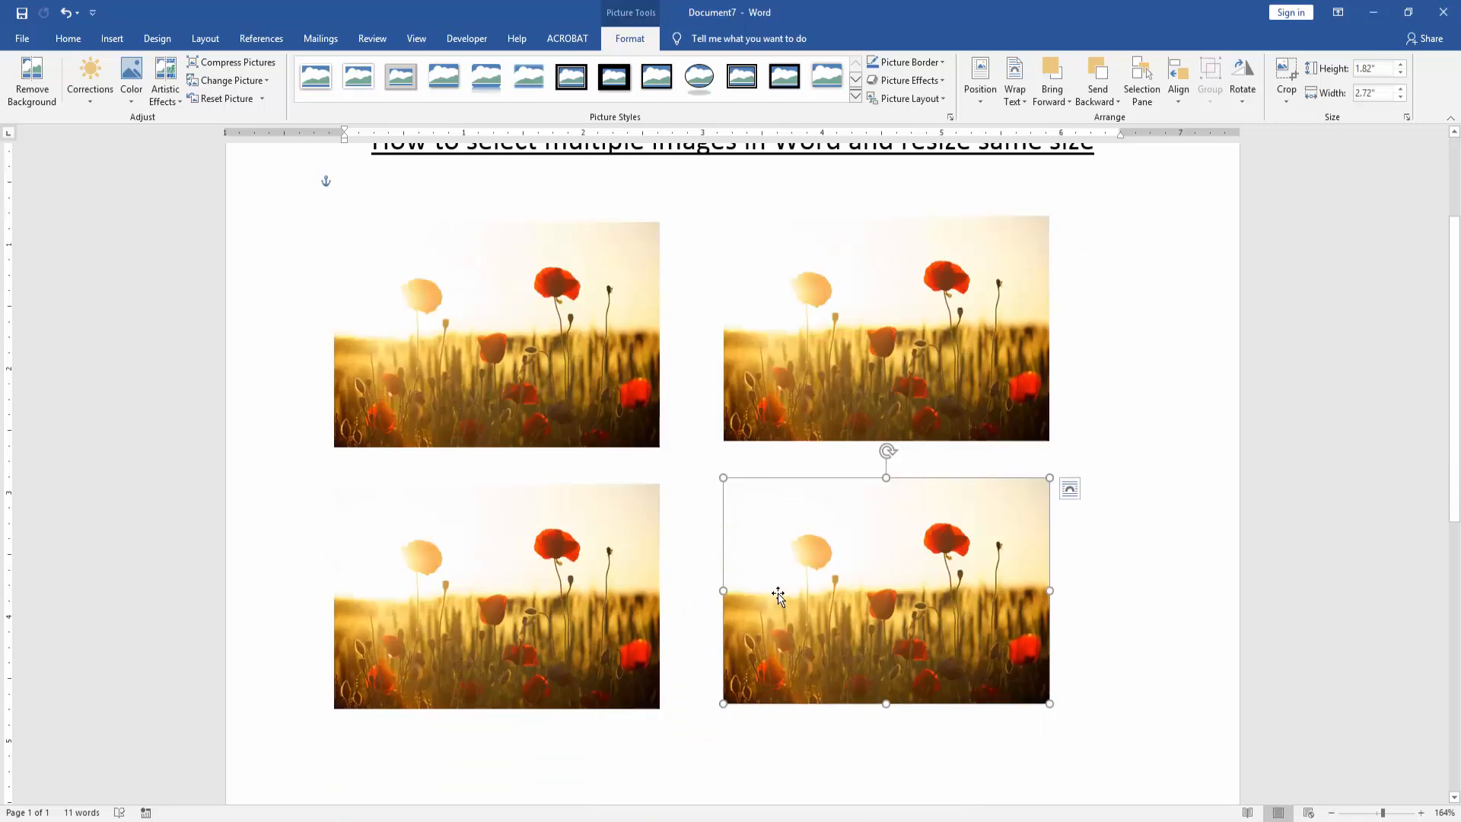
# - Select all four photos and check their 1.82" x 2.72" size without changing it
pyautogui.click(497, 597)
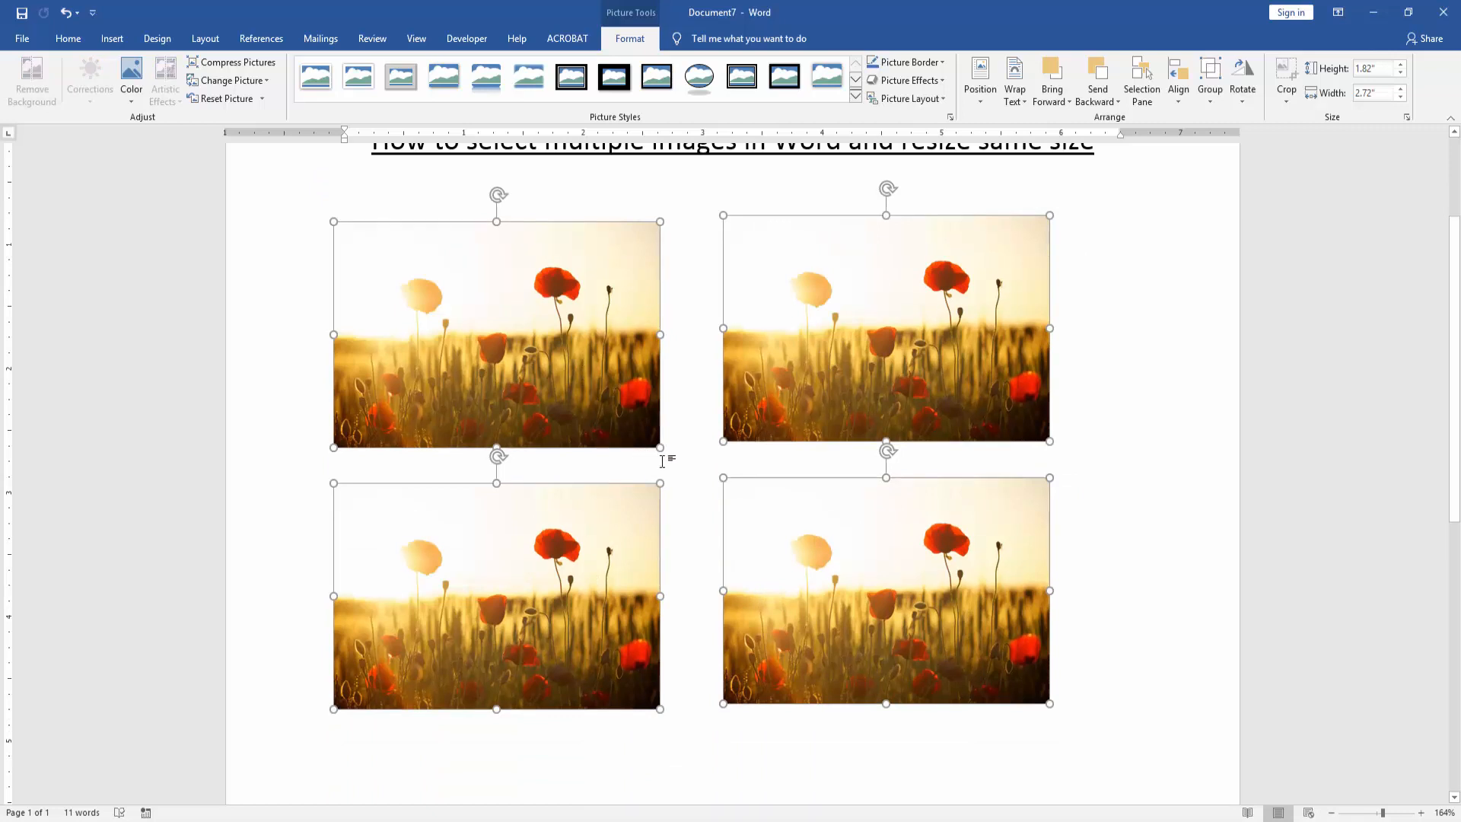
pyautogui.scroll(3)
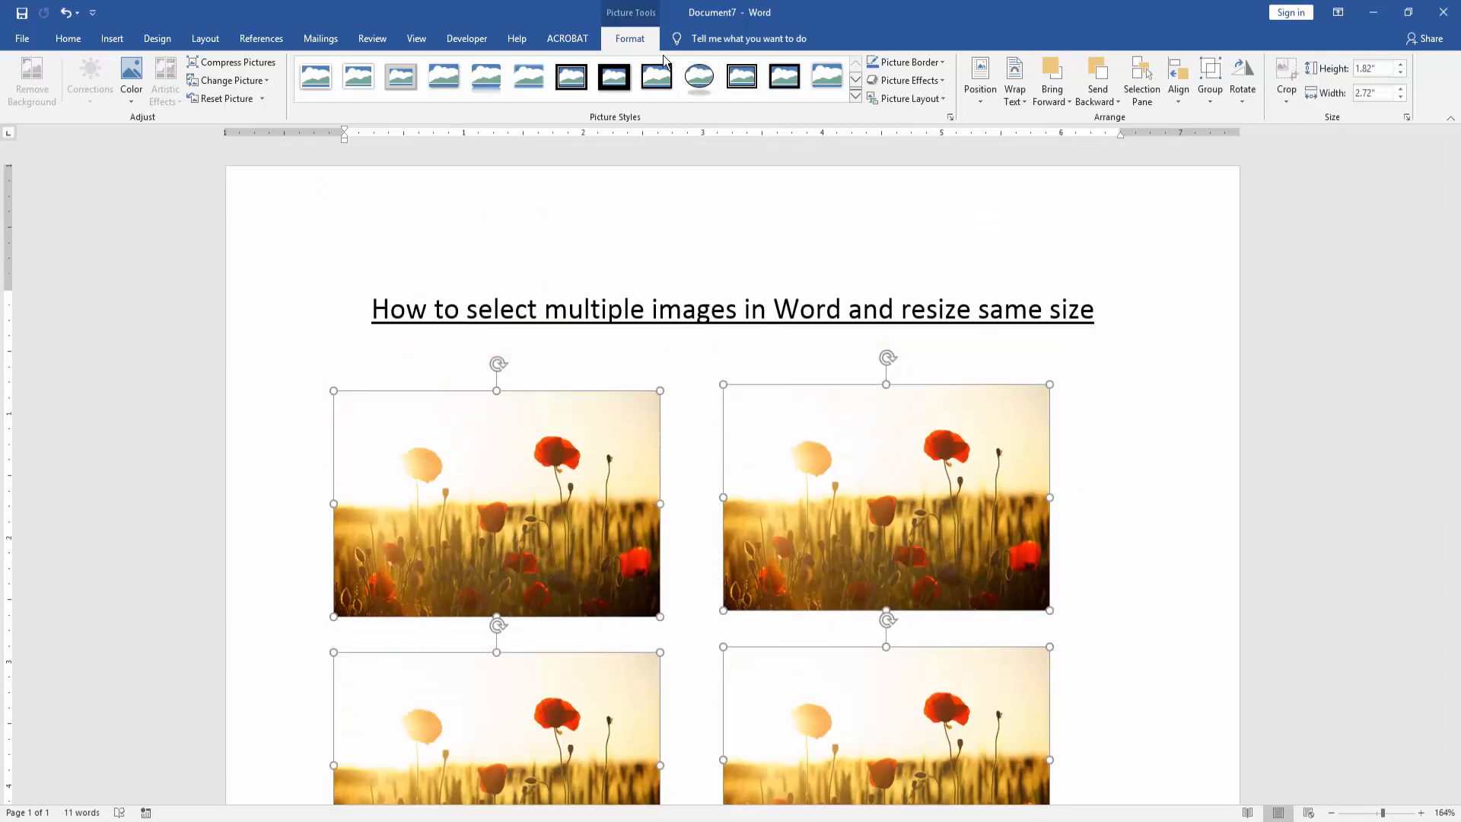
pyautogui.moveTo(1404, 121)
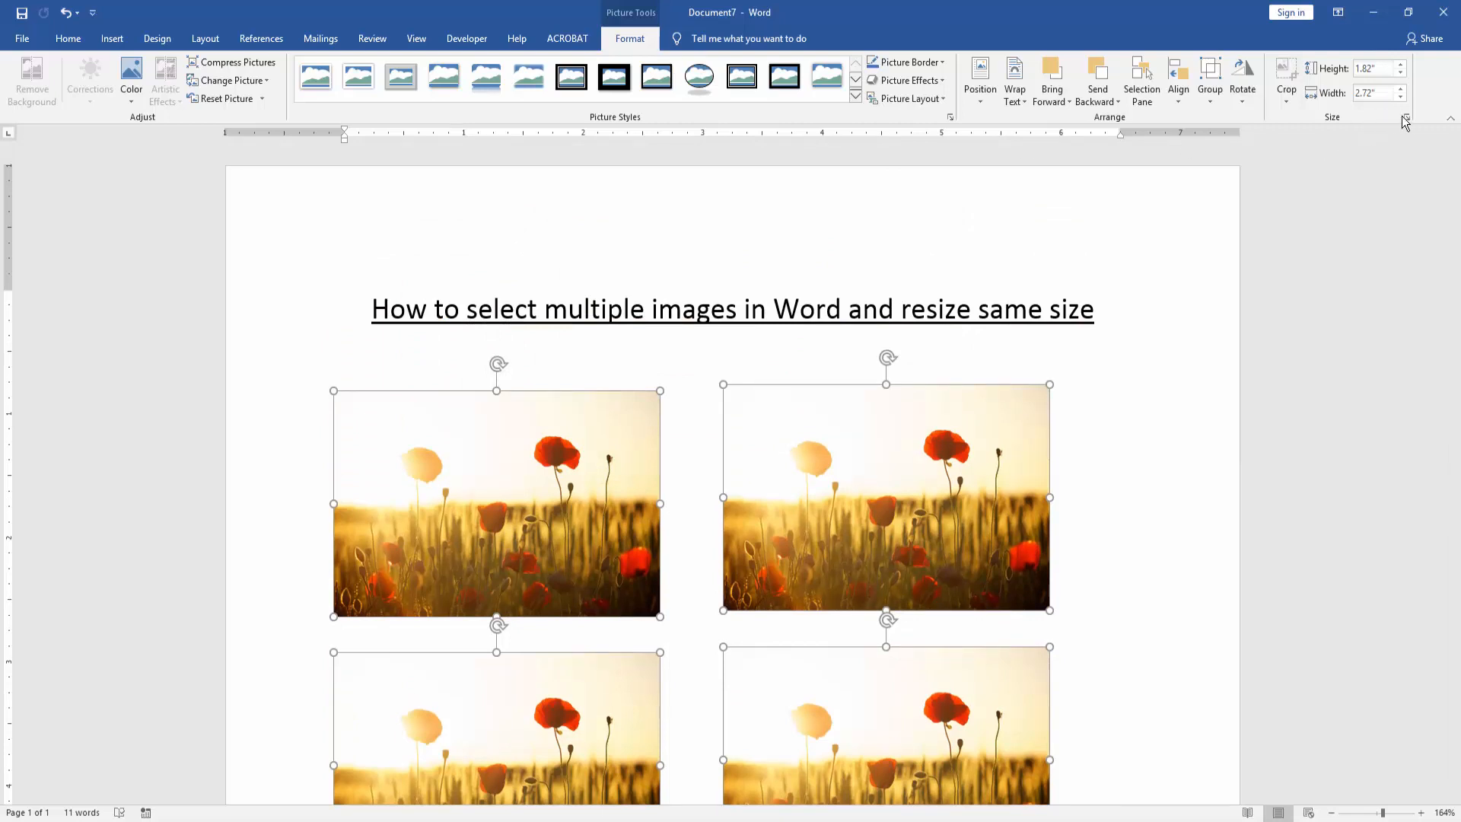
pyautogui.moveTo(1406, 117)
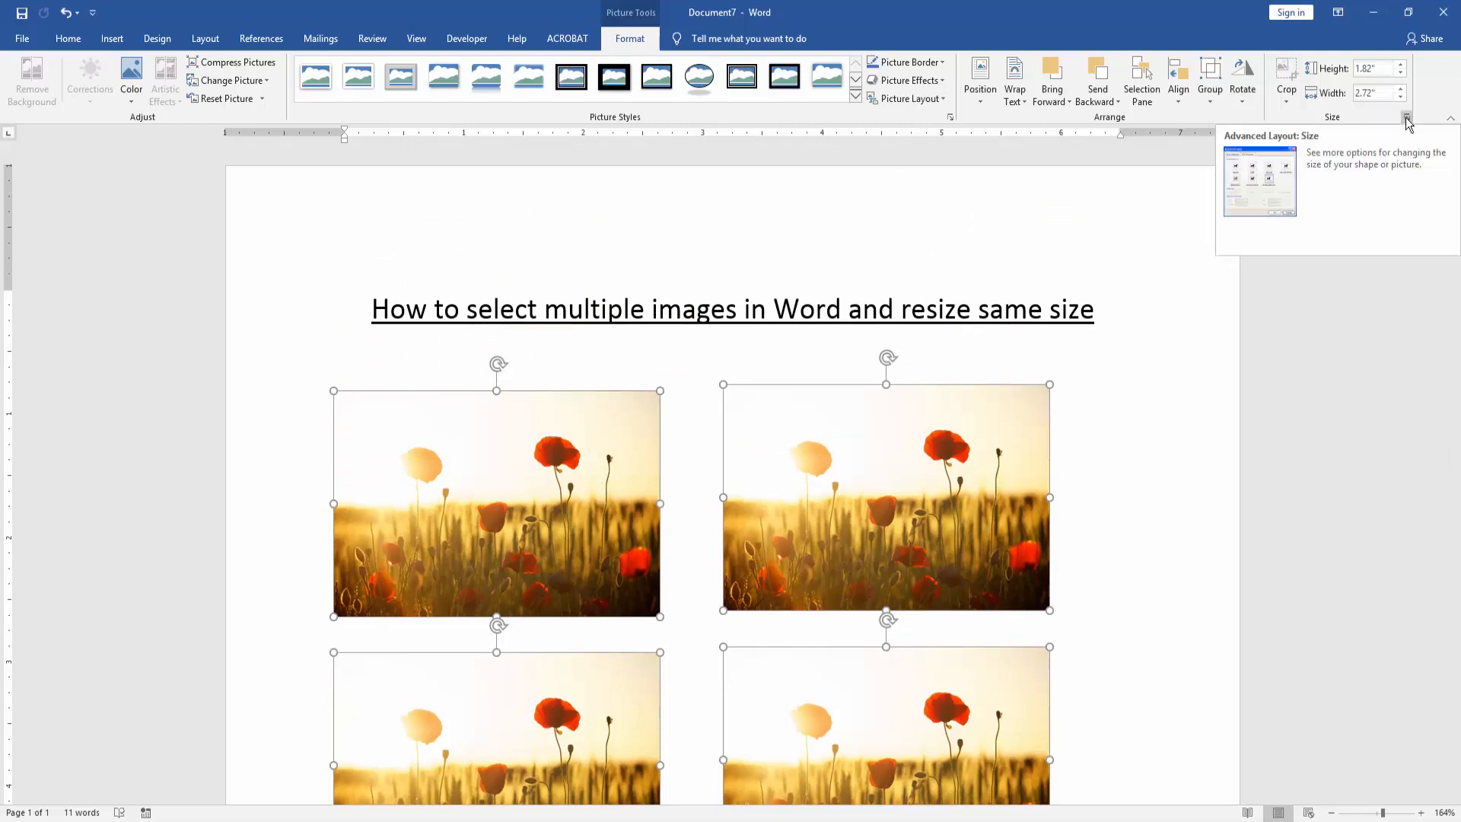
pyautogui.click(1408, 117)
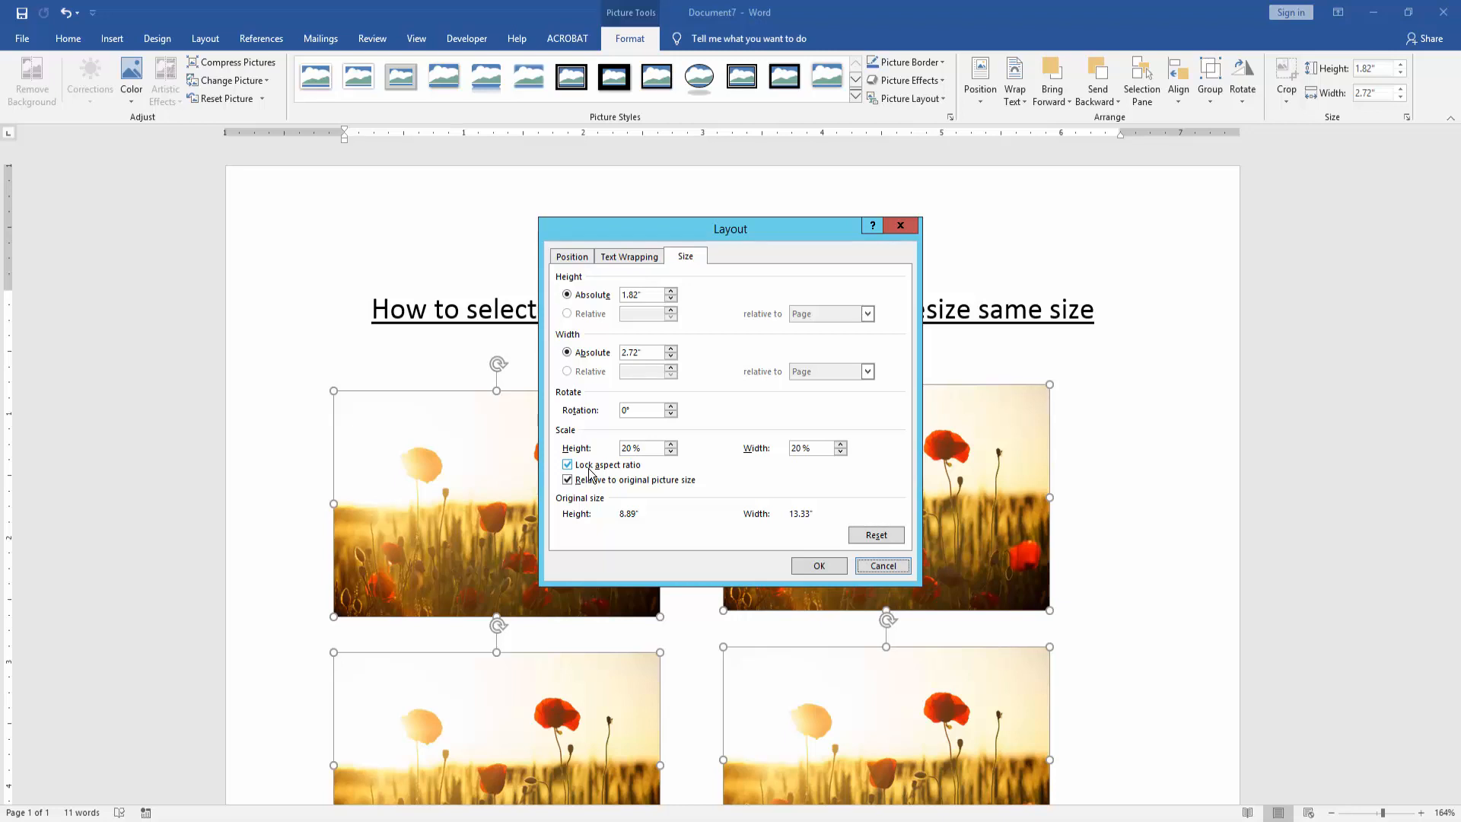
pyautogui.click(817, 566)
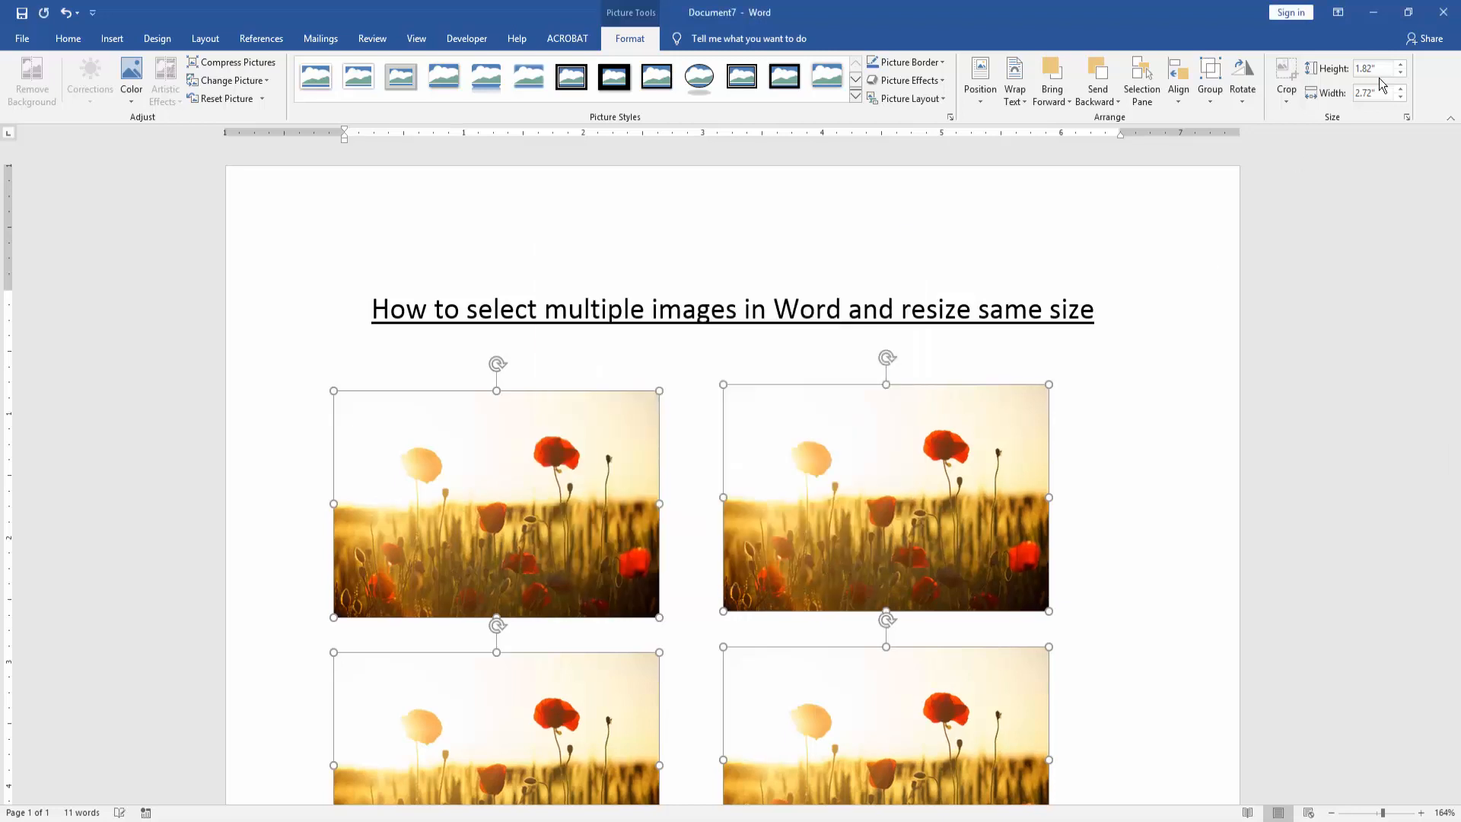
# - Resize all four photos to 2" high by 3" wide, then deselect them
pyautogui.tripleClick(1371, 68)
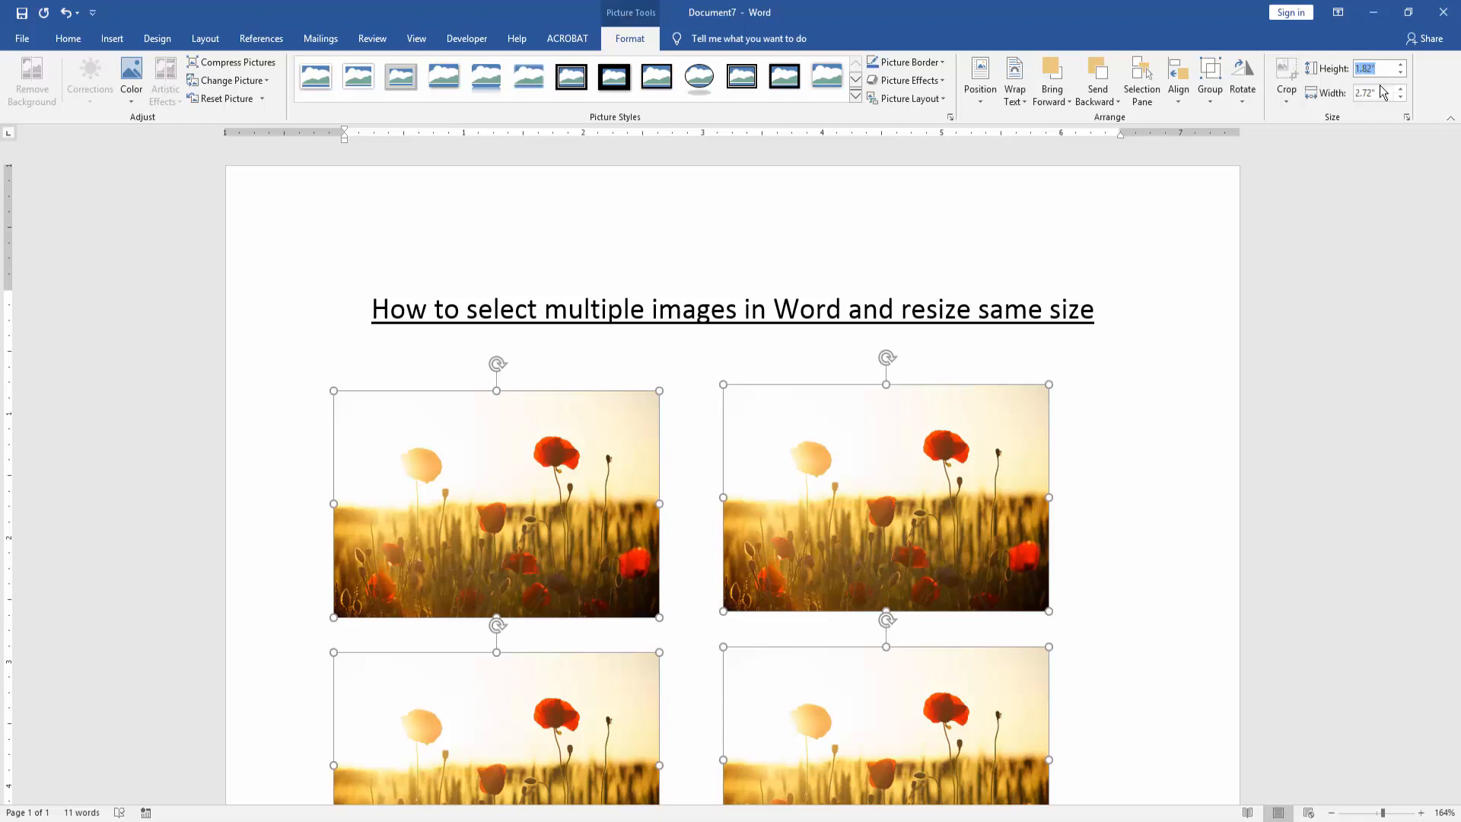
pyautogui.moveTo(1382, 92)
pyautogui.write('2"')
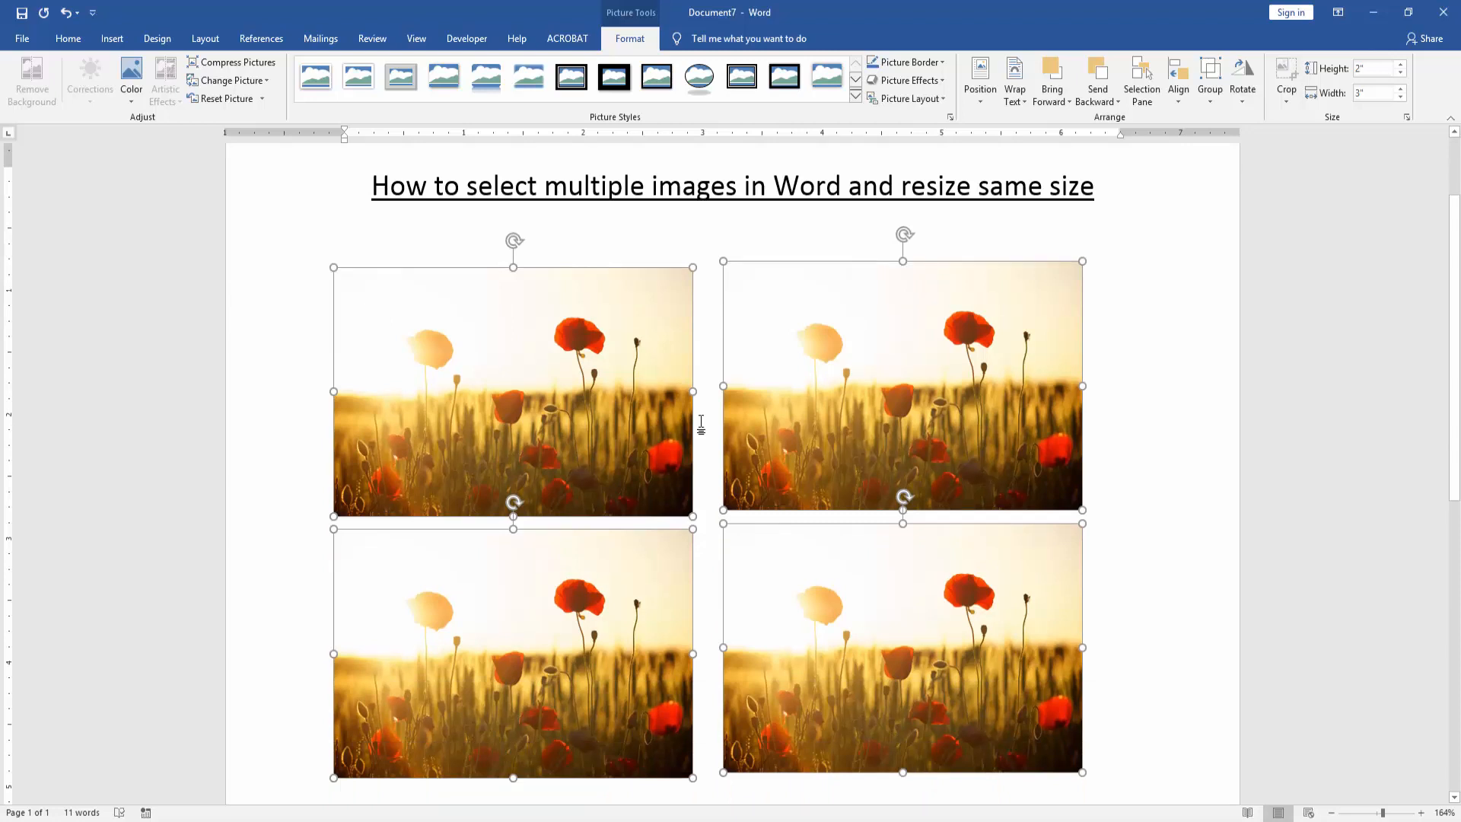
pyautogui.click(699, 429)
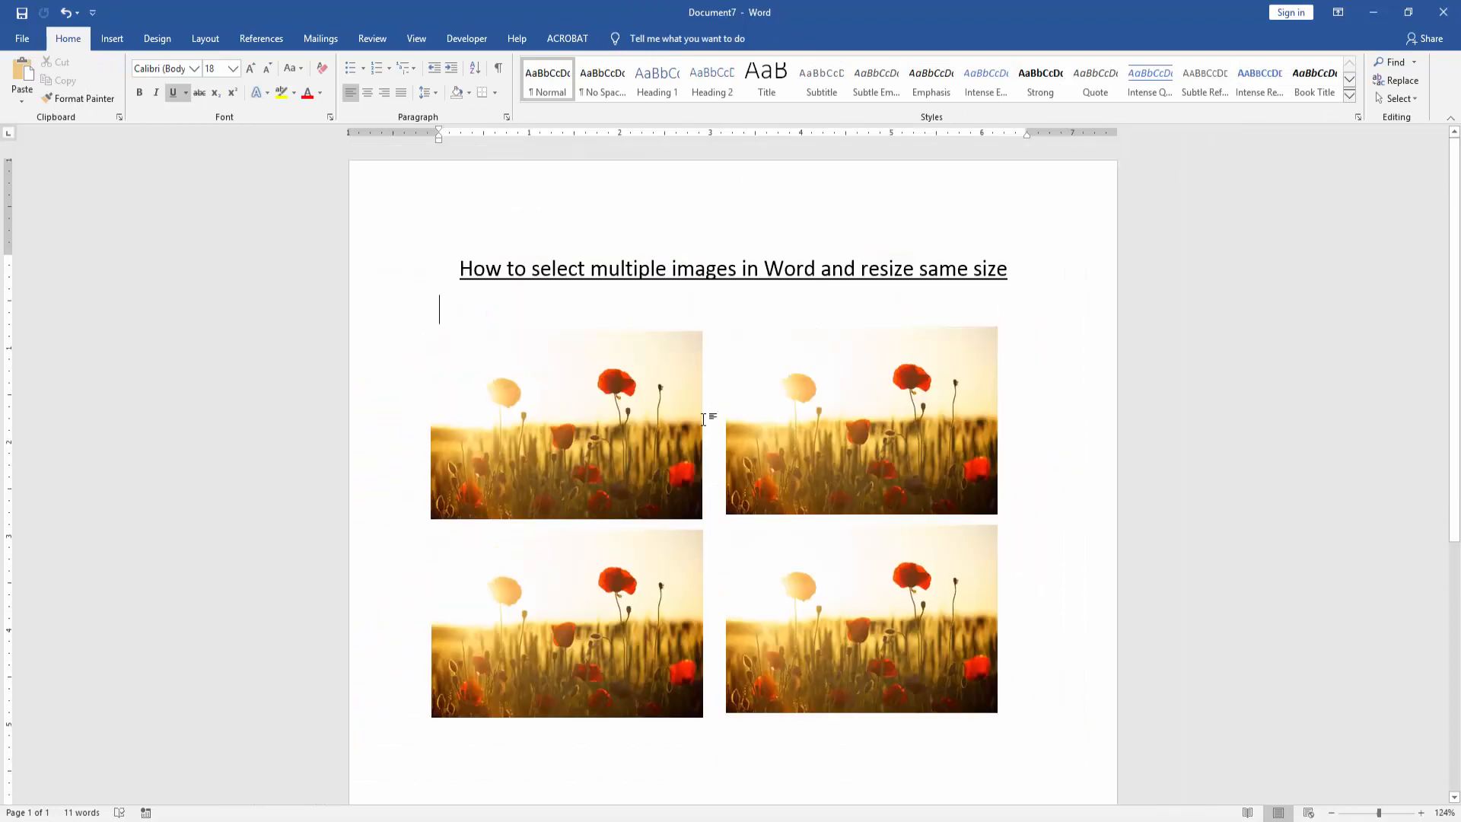
pyautogui.moveTo(683, 407)
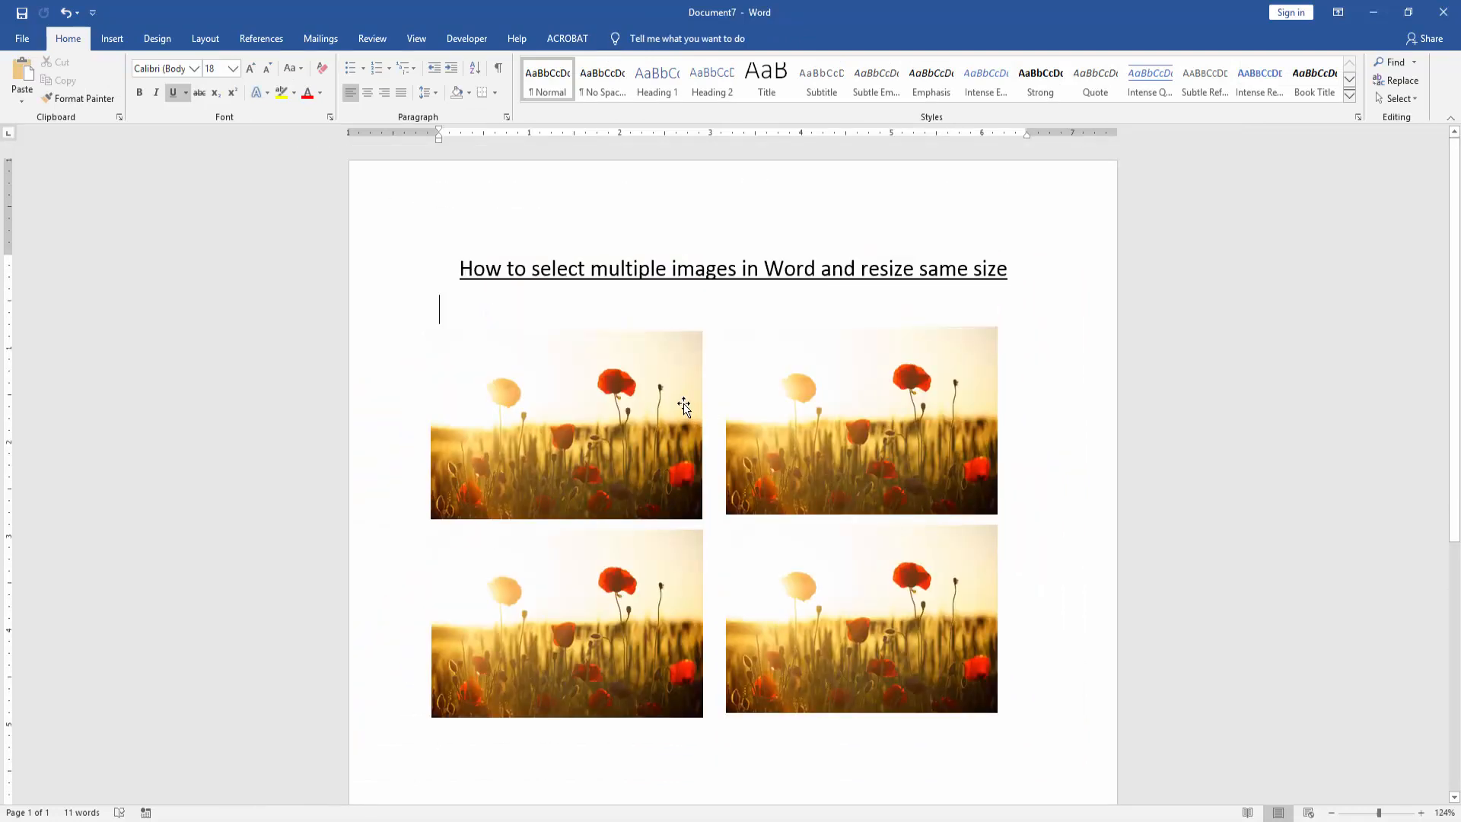